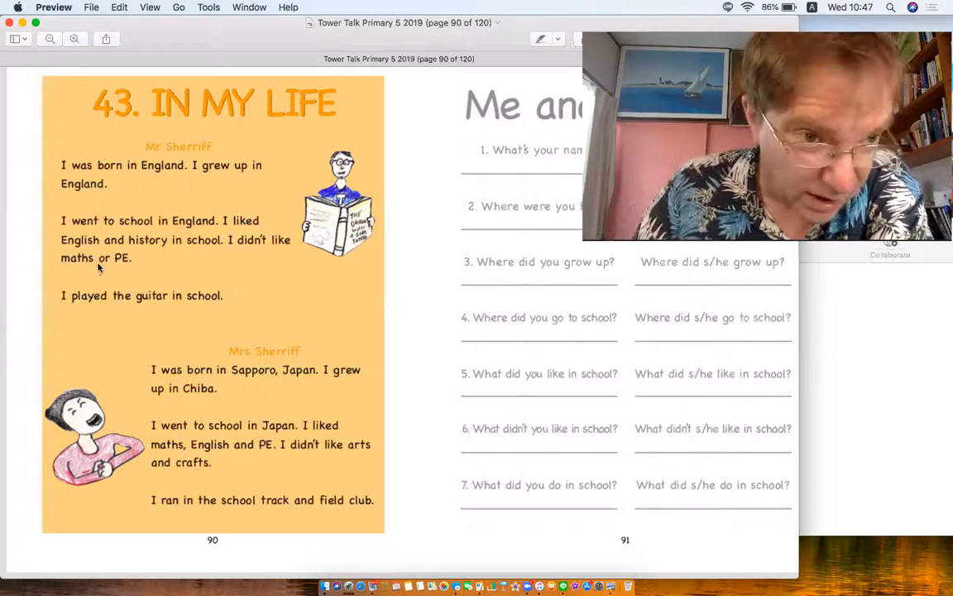
mouse_move(211, 238)
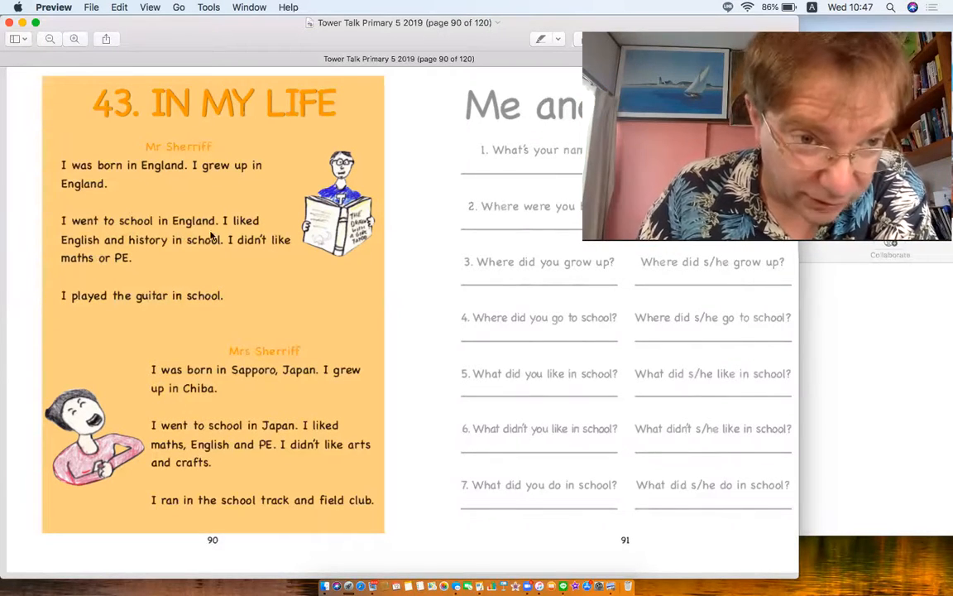
mouse_move(162, 250)
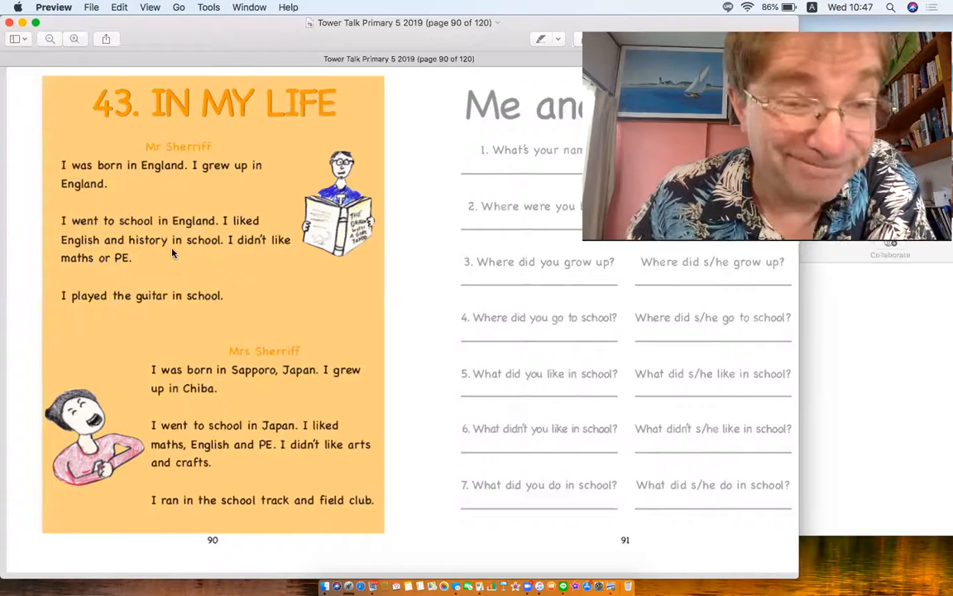
mouse_move(126, 310)
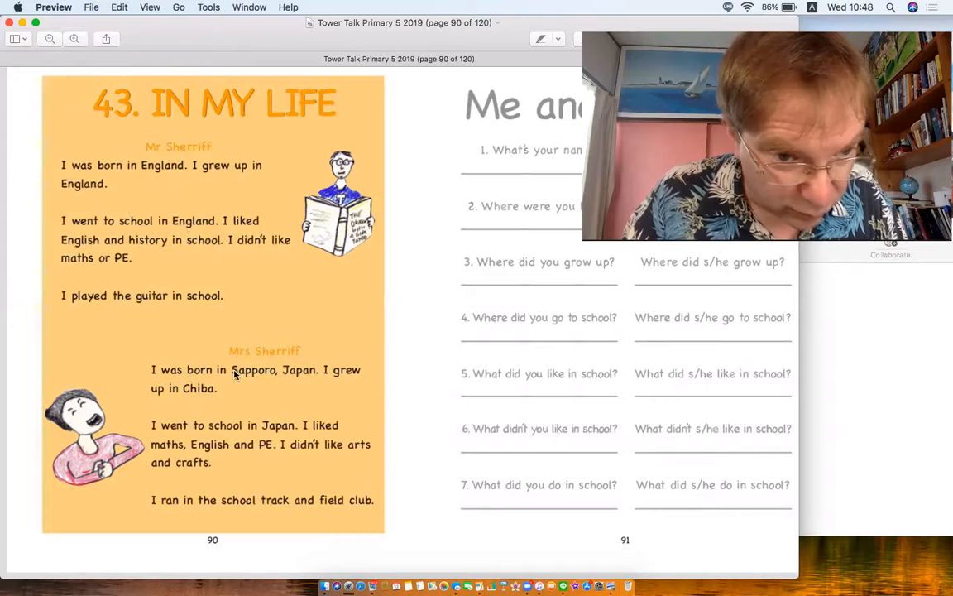
mouse_move(301, 384)
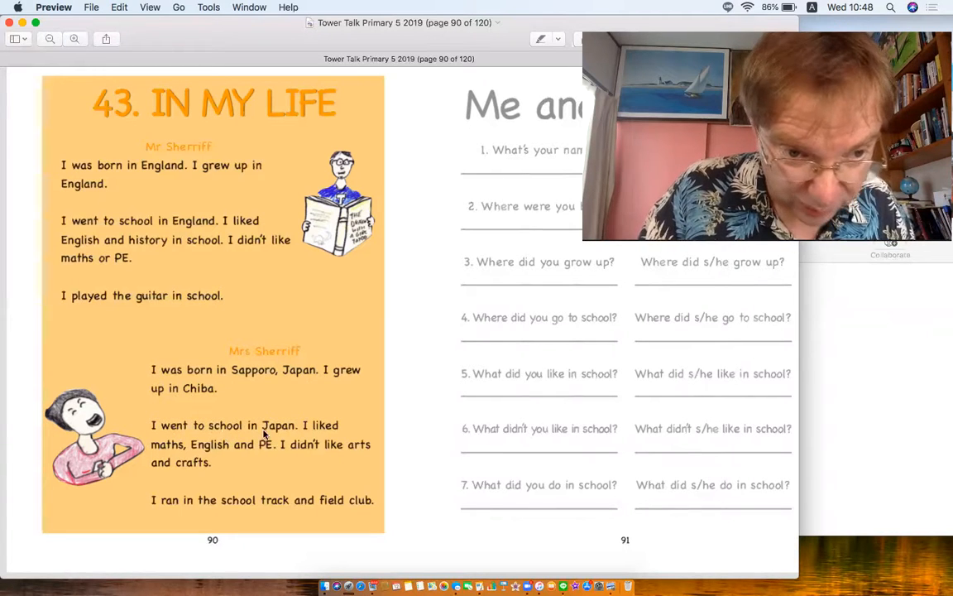
mouse_move(339, 434)
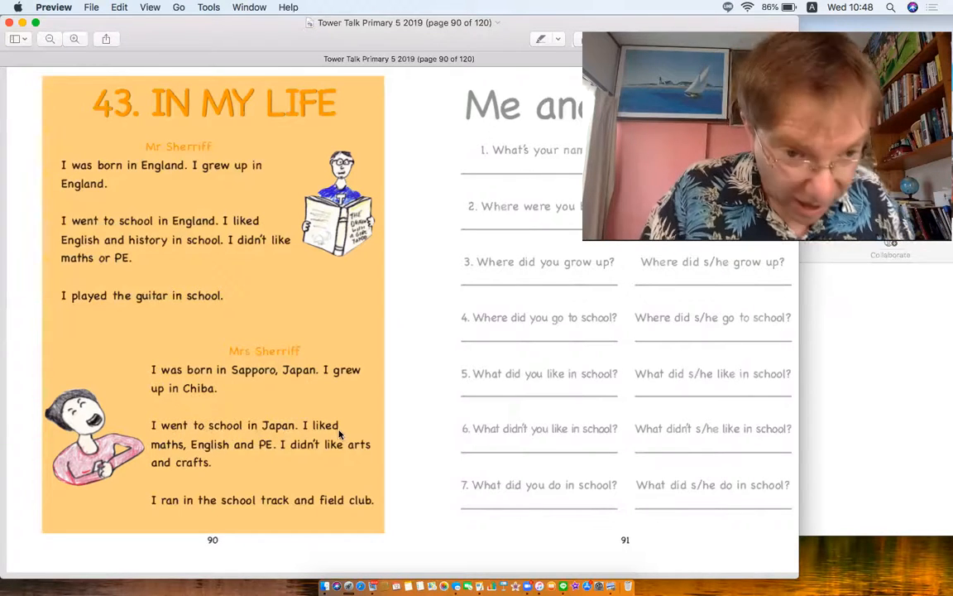
mouse_move(256, 453)
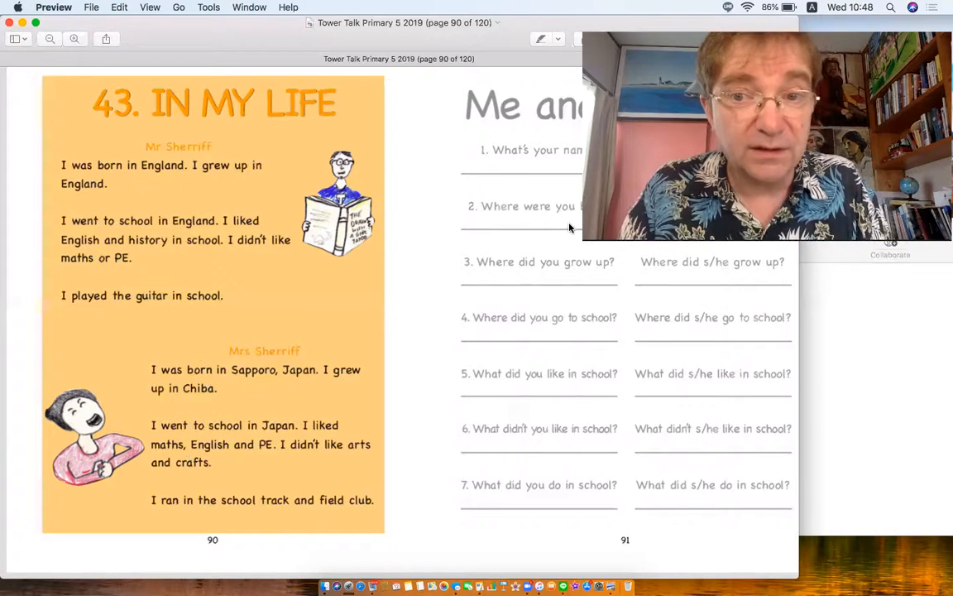
mouse_move(522, 268)
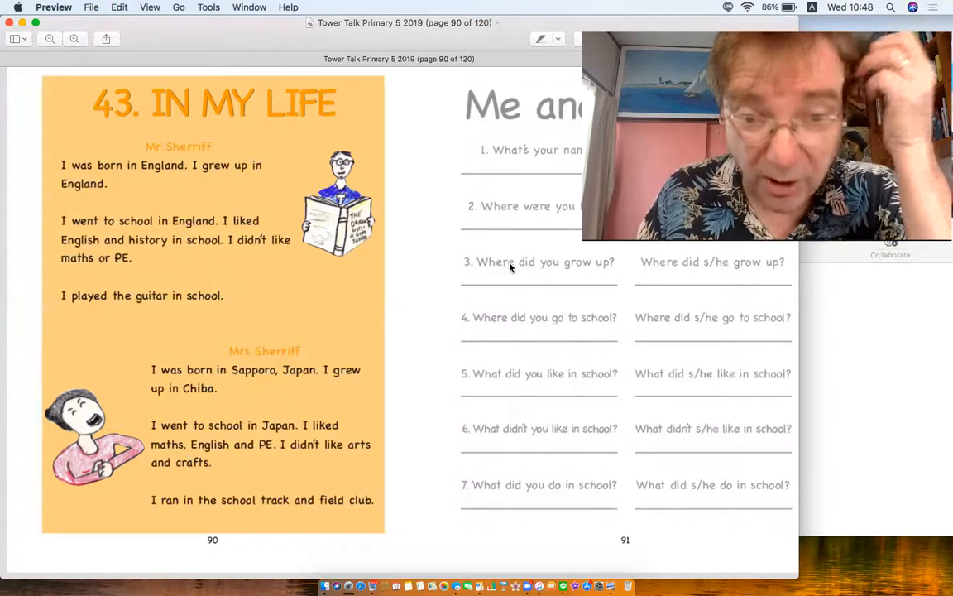
mouse_move(604, 288)
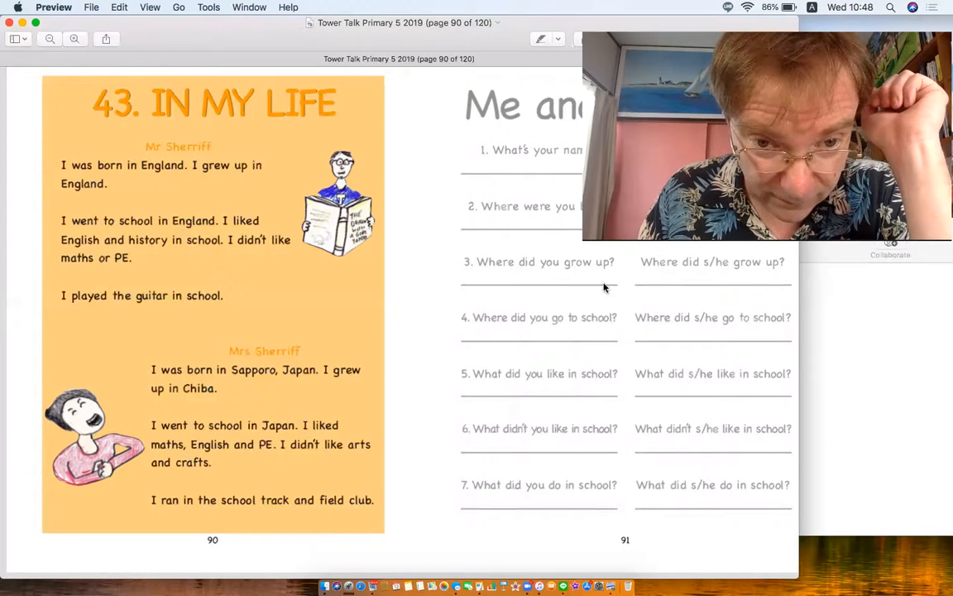
mouse_move(457, 339)
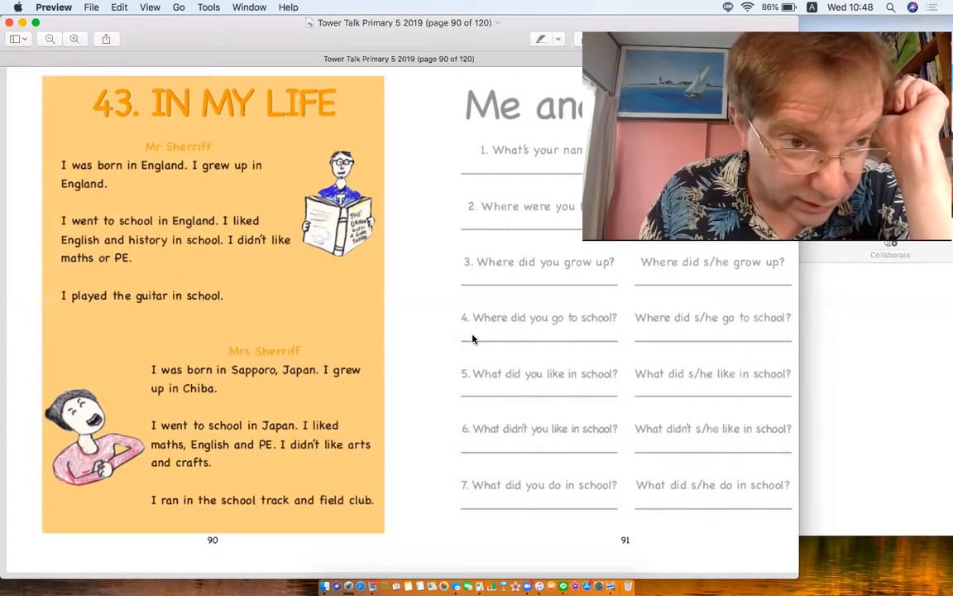
mouse_move(517, 353)
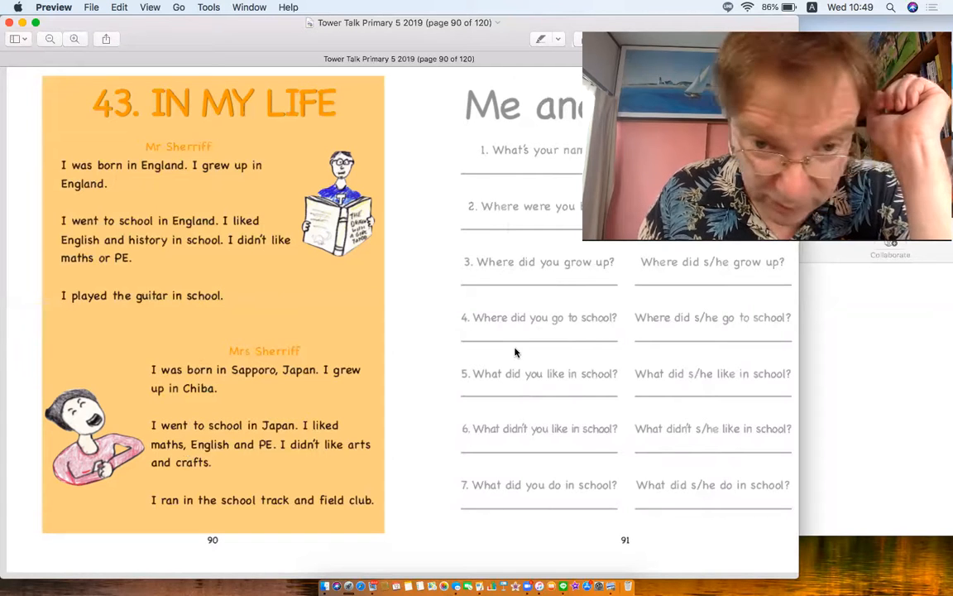
mouse_move(592, 387)
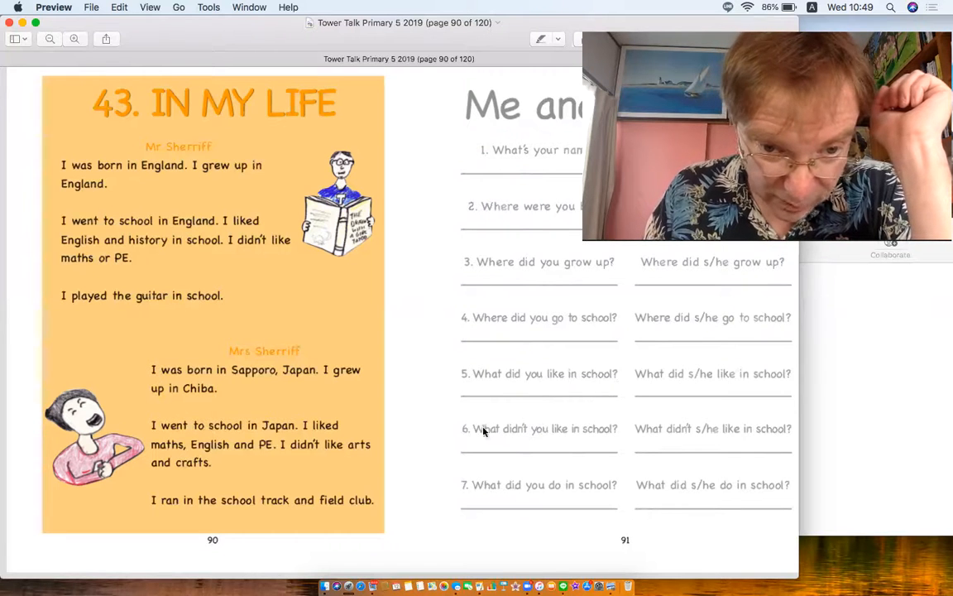
mouse_move(539, 453)
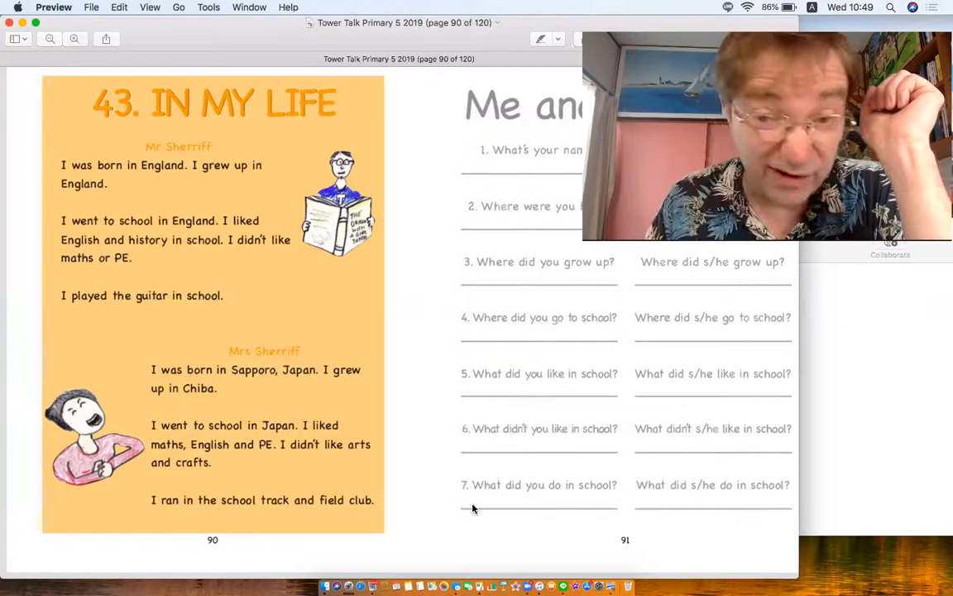
mouse_move(344, 357)
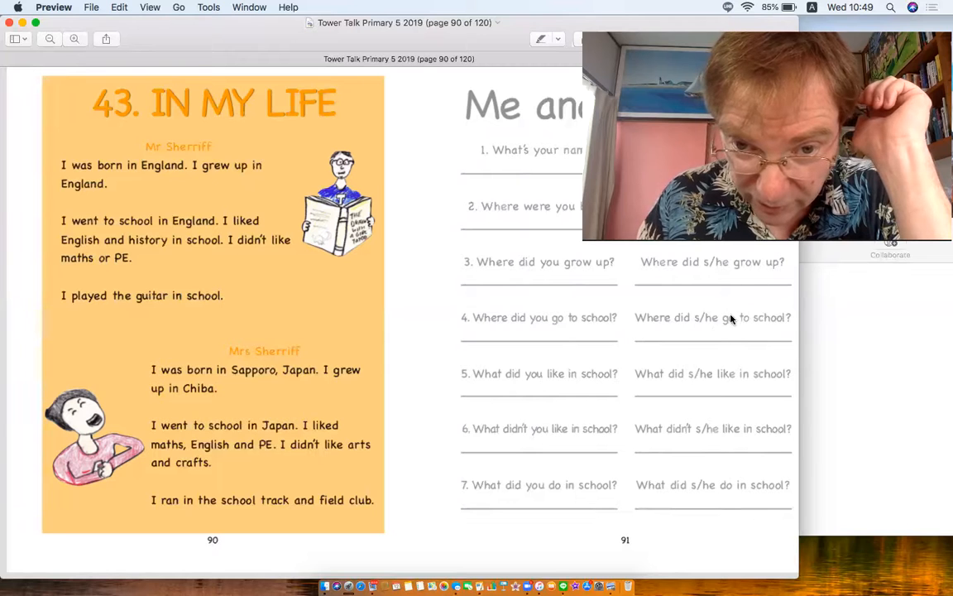
mouse_move(698, 278)
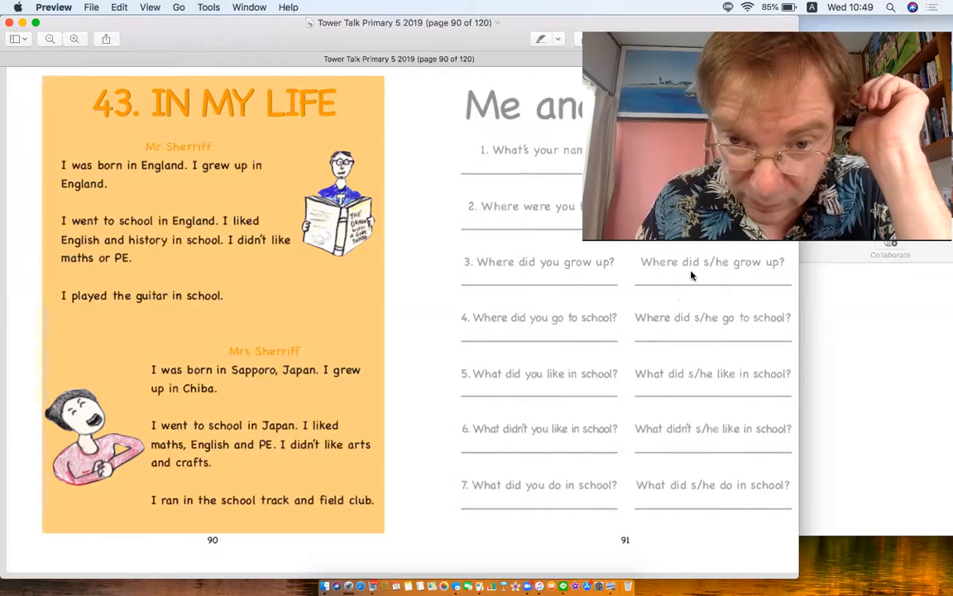
mouse_move(705, 282)
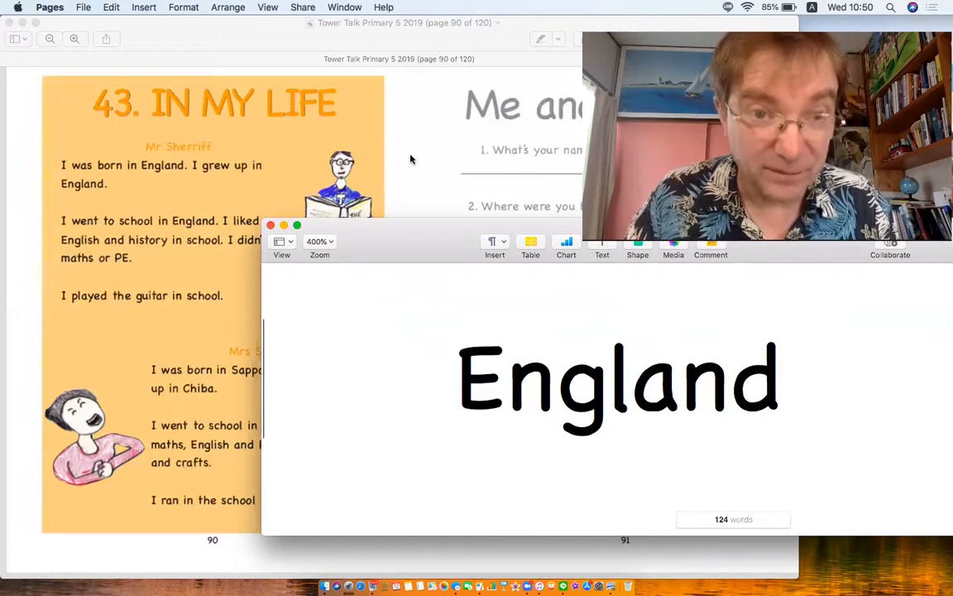
mouse_move(479, 97)
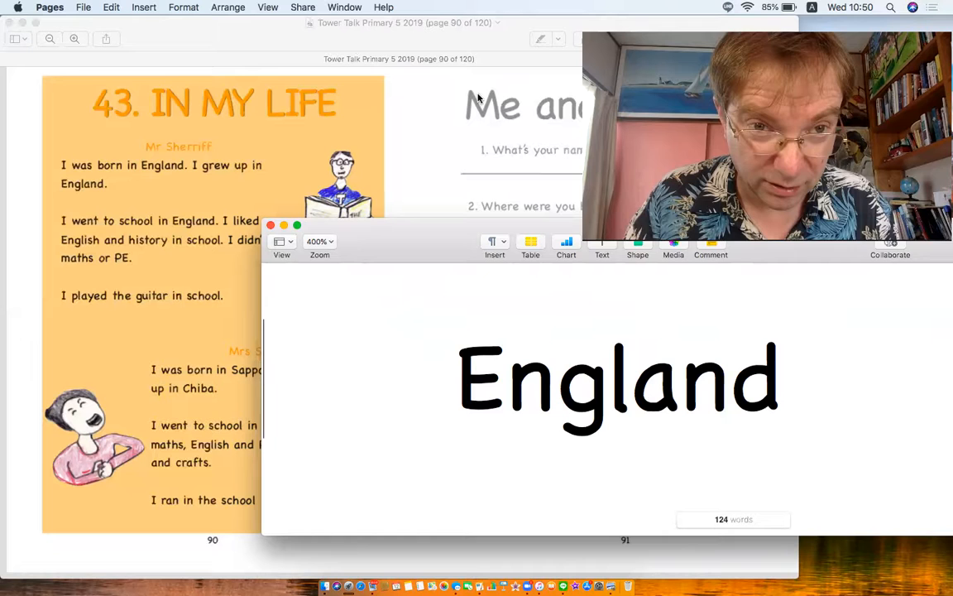
mouse_move(432, 116)
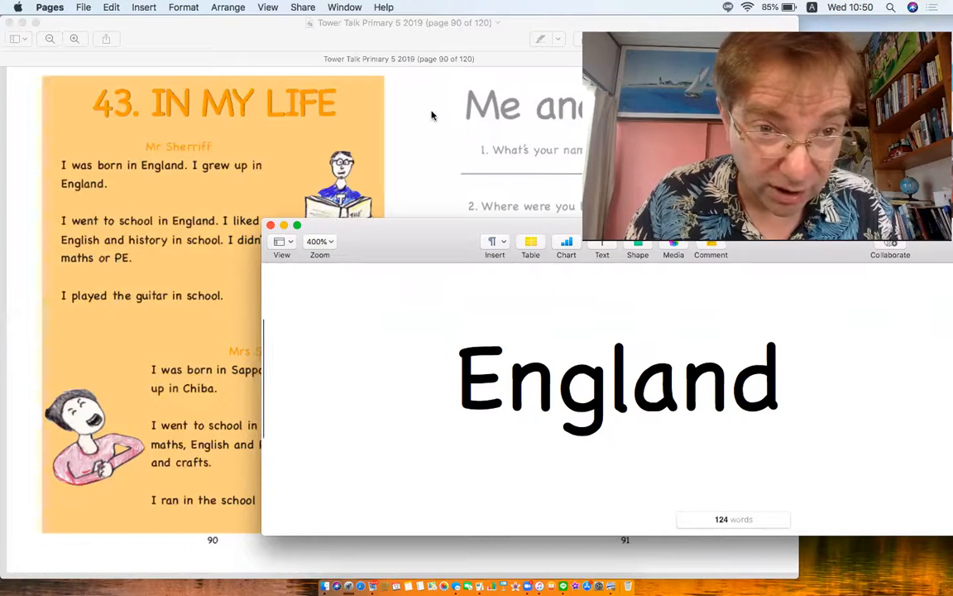